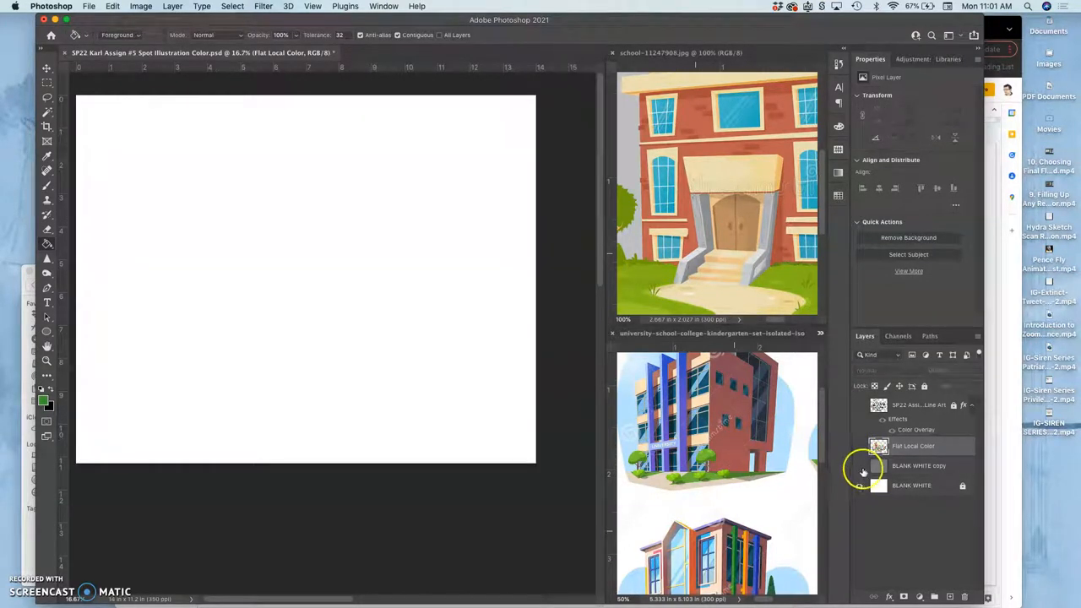
# Turn the BLANK WHITE background and Flat Local Color layers back on
pyautogui.click(861, 465)
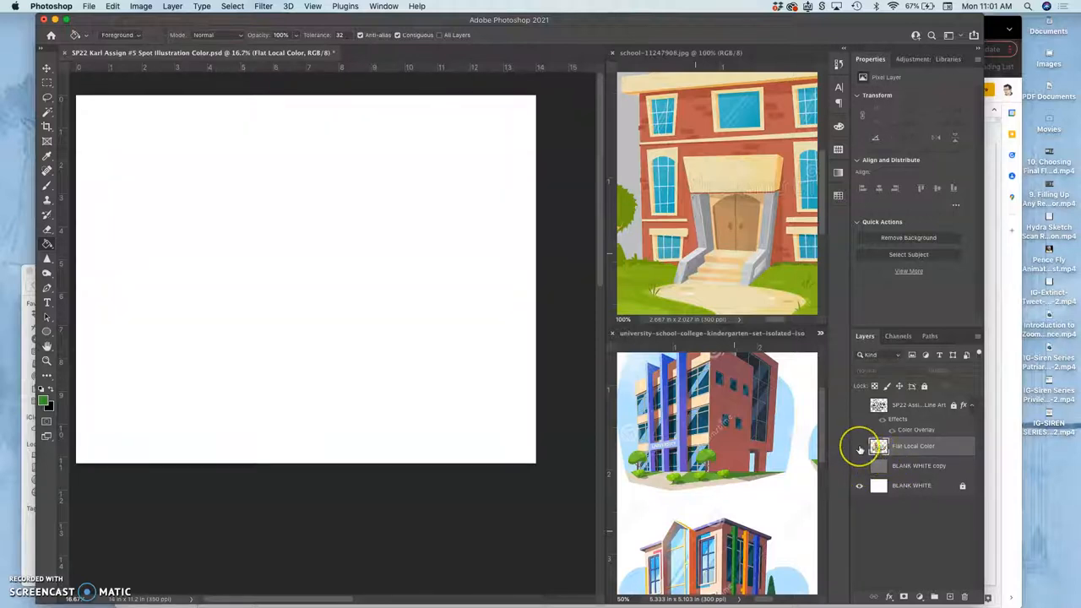
pyautogui.click(860, 446)
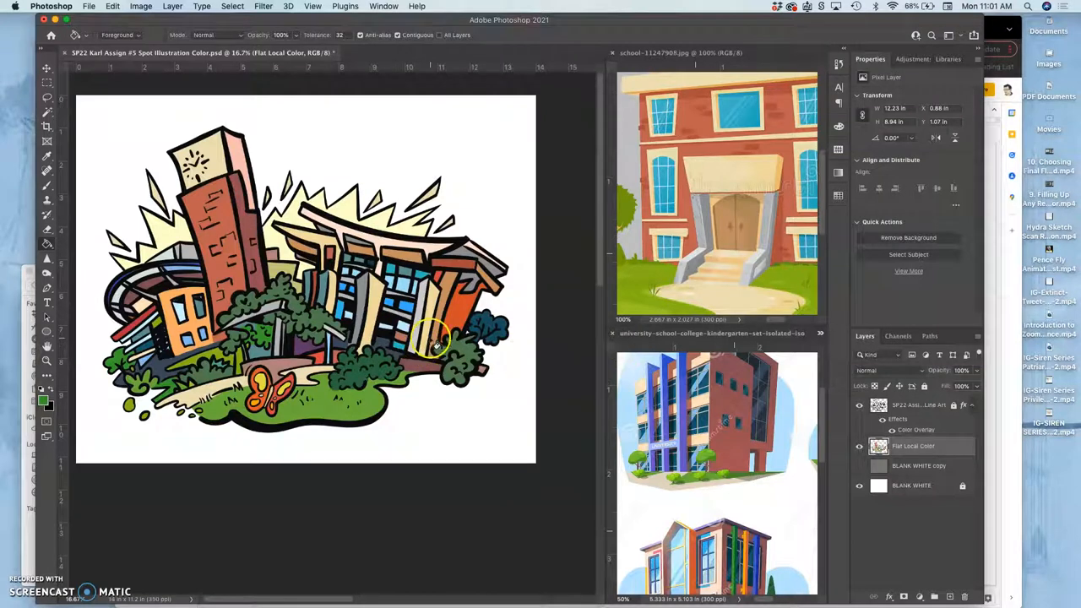
pyautogui.moveTo(852, 294)
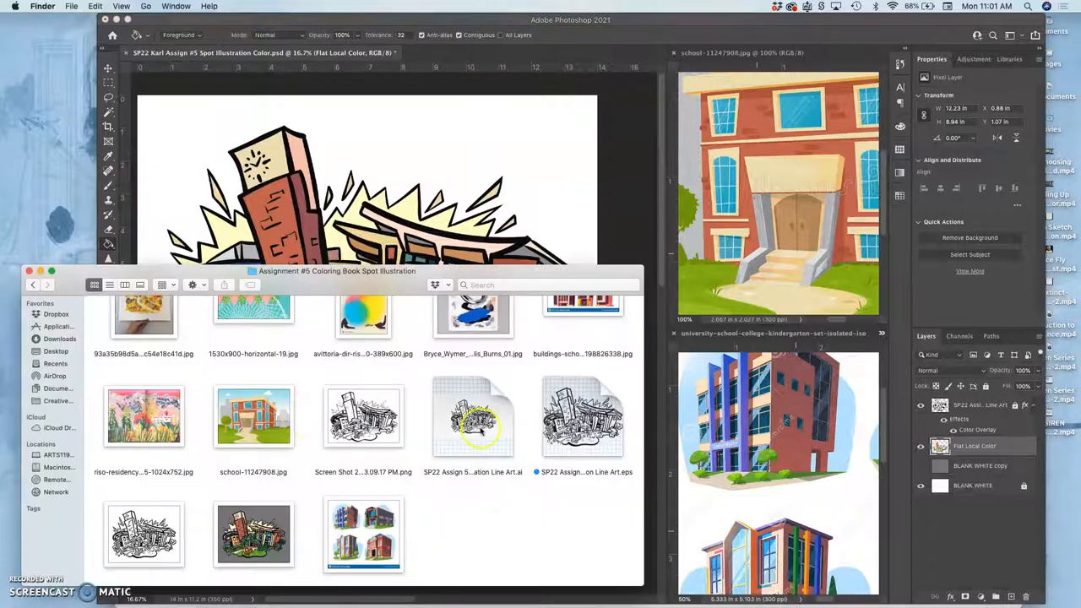
# Place the Line Art file on the canvas and scale it to about 108%
pyautogui.click(582, 416)
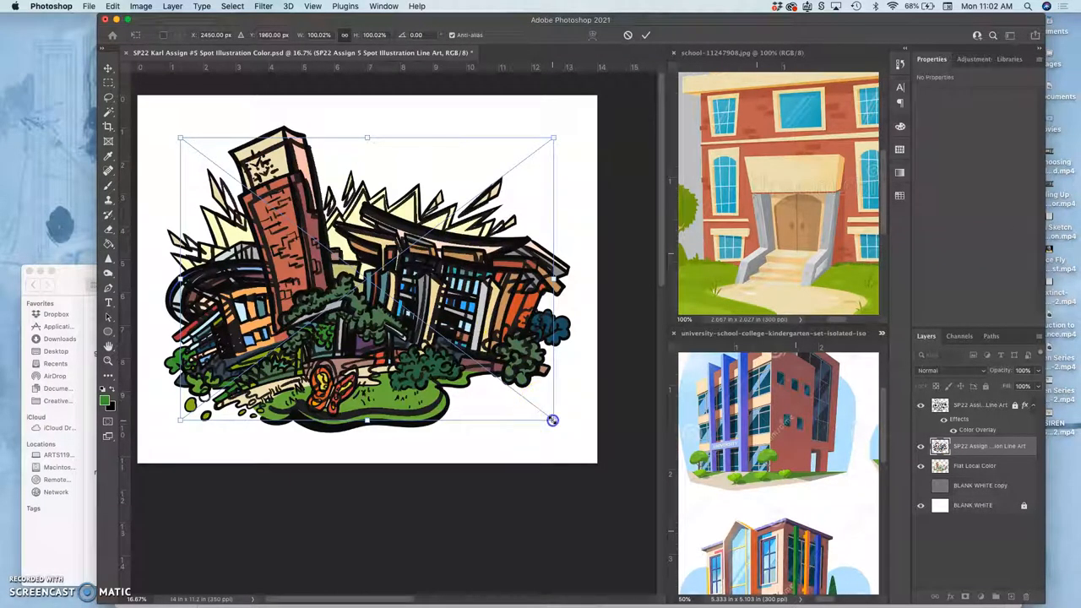
pyautogui.moveTo(553, 421); pyautogui.dragTo(557, 427)
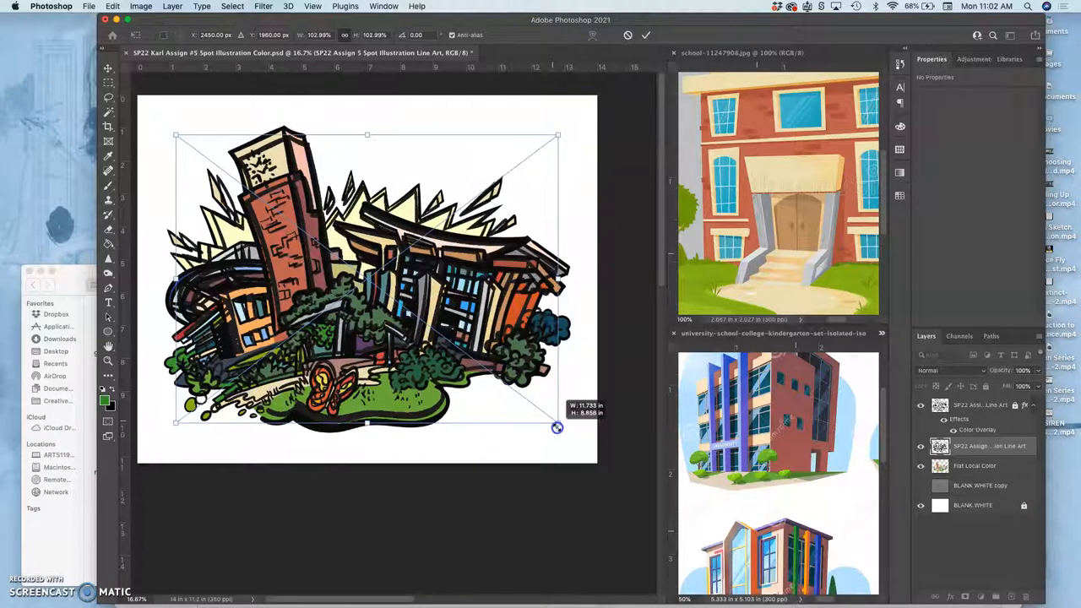
pyautogui.moveTo(557, 428); pyautogui.dragTo(564, 435)
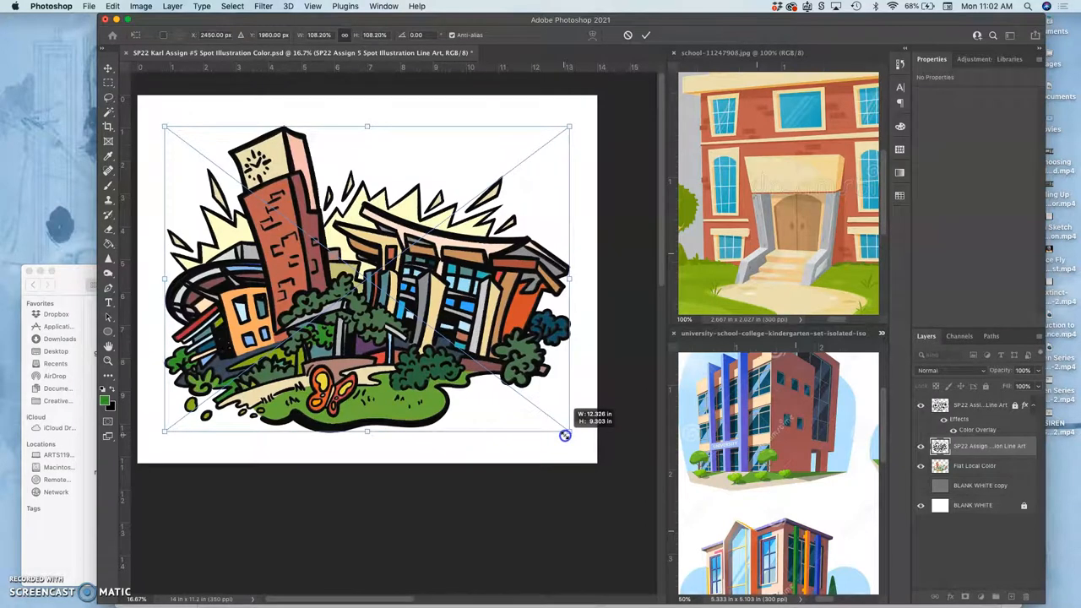
pyautogui.moveTo(566, 435); pyautogui.dragTo(568, 436)
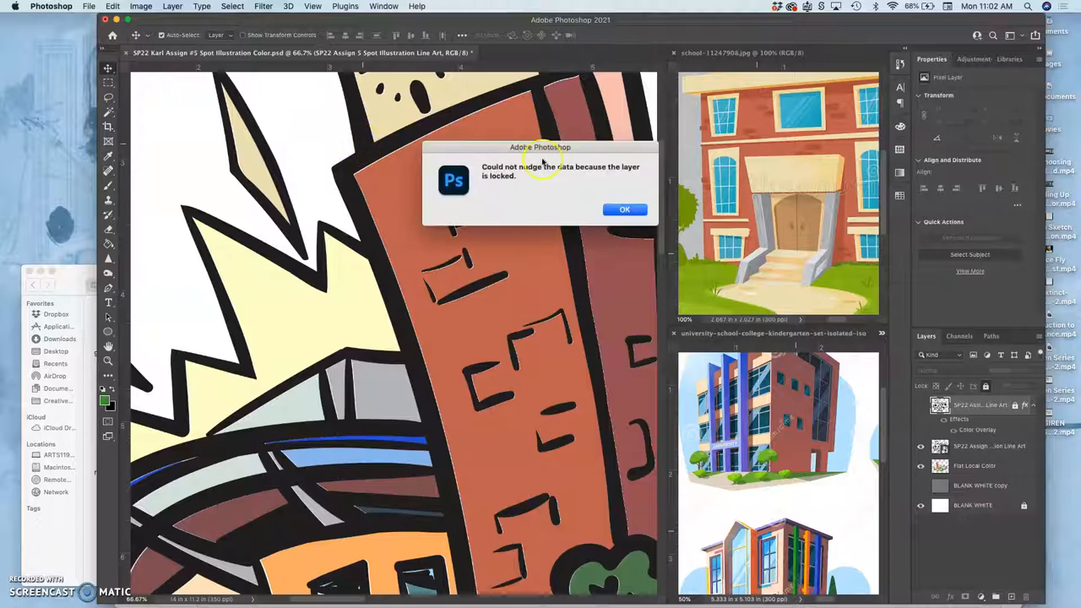
# Dismiss the 'layer is locked' alert, leaving the placed line art layer active
pyautogui.click(624, 210)
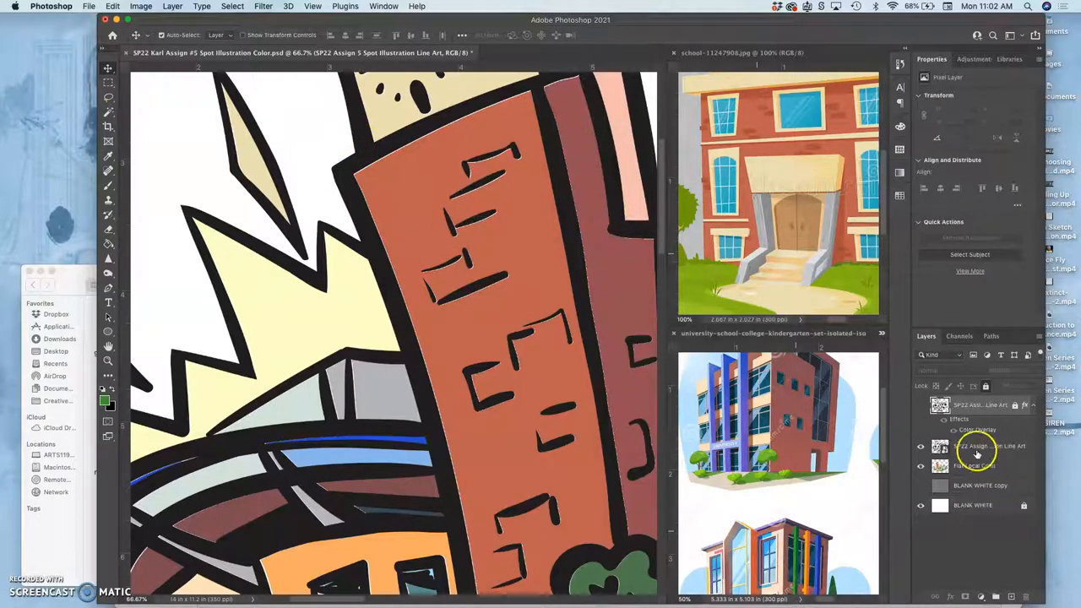
pyautogui.click(988, 446)
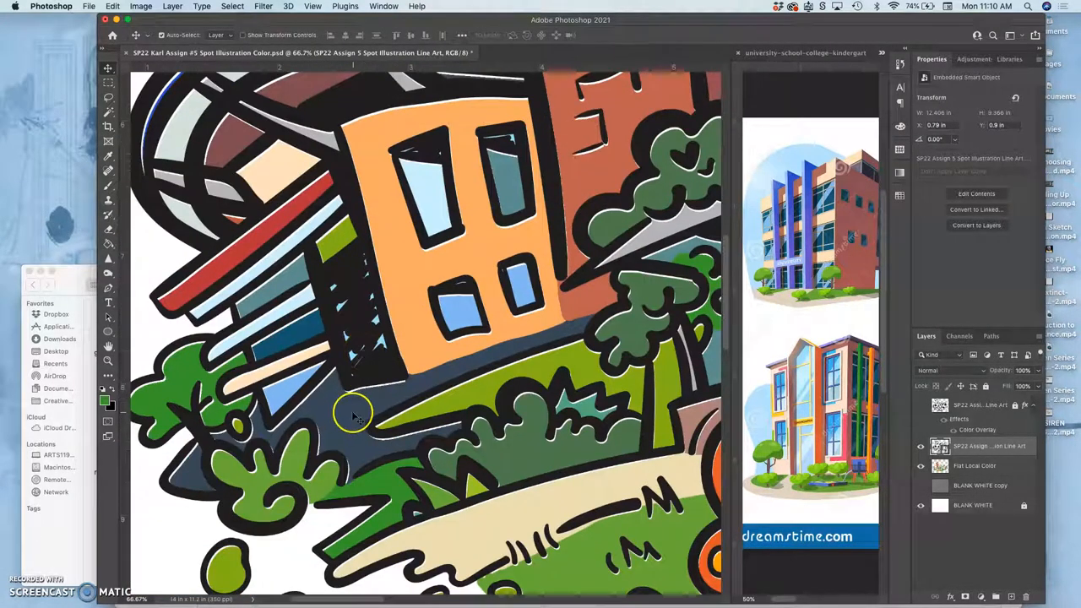
pyautogui.scroll(-3)
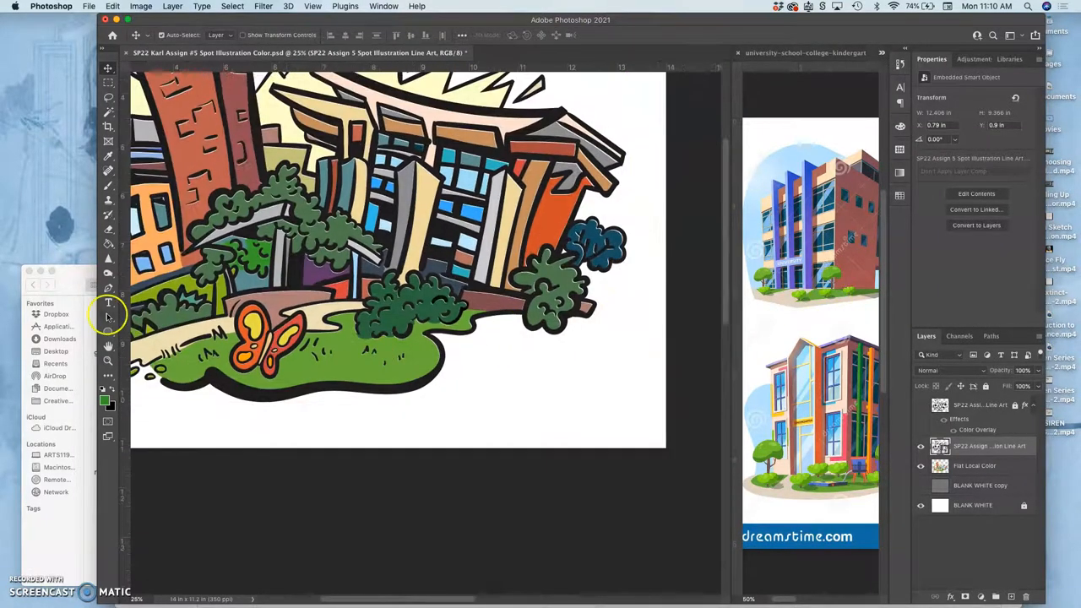
# Switch to the digital colouring deck and scroll to the Local Color / Hard-Edge Duotone slide
pyautogui.click(22, 64)
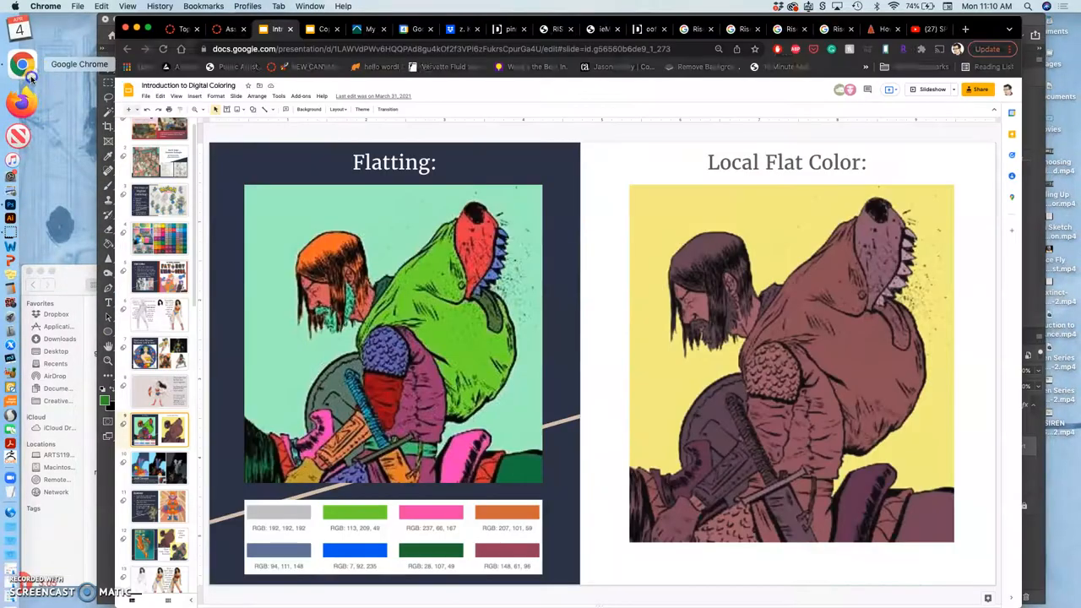
pyautogui.moveTo(757, 385)
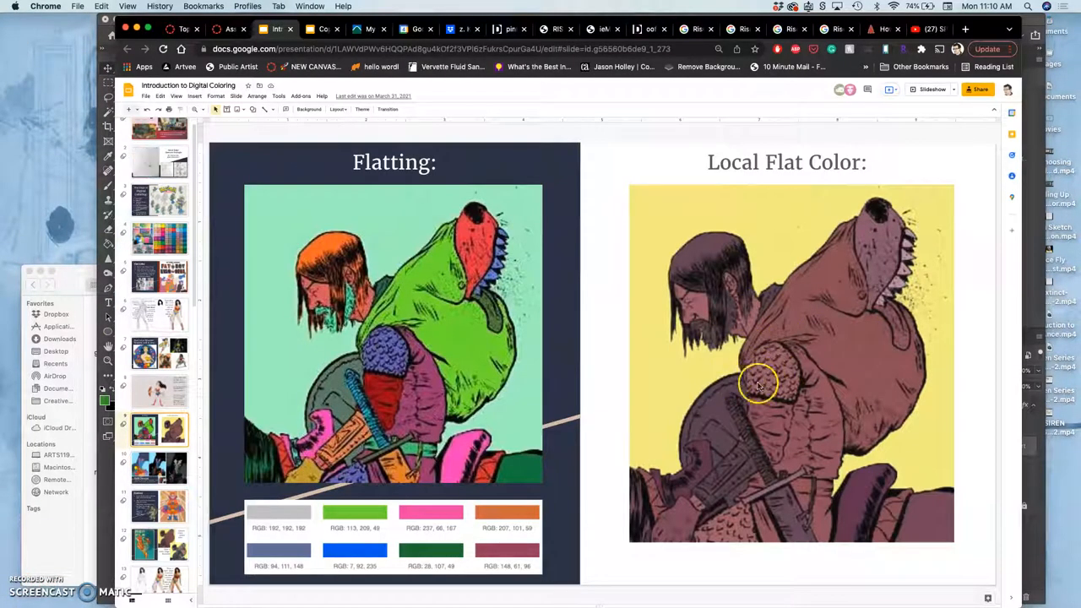
pyautogui.moveTo(777, 391)
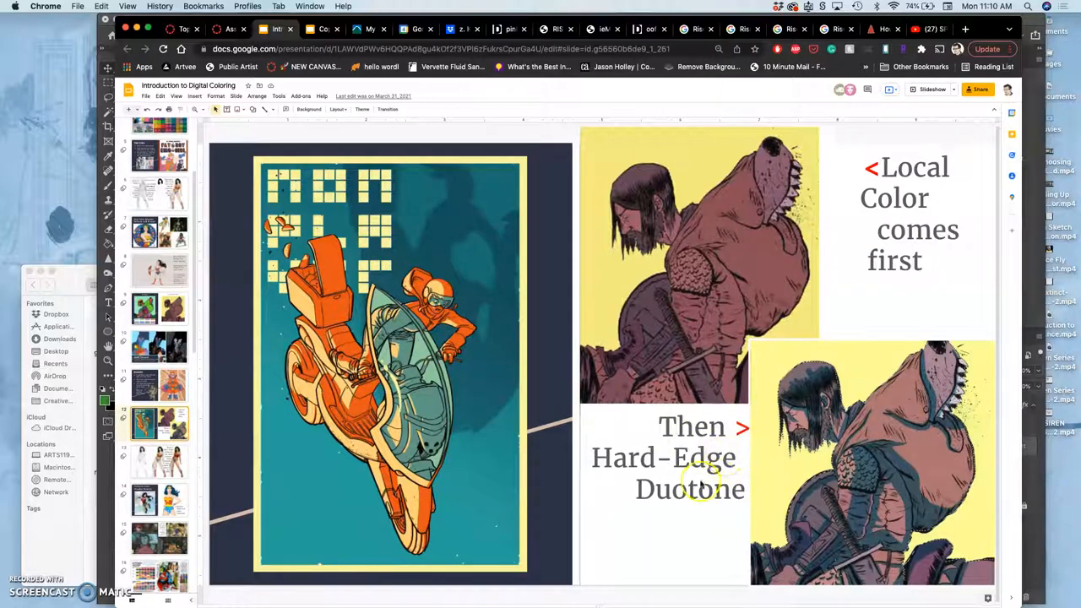
pyautogui.moveTo(910, 431)
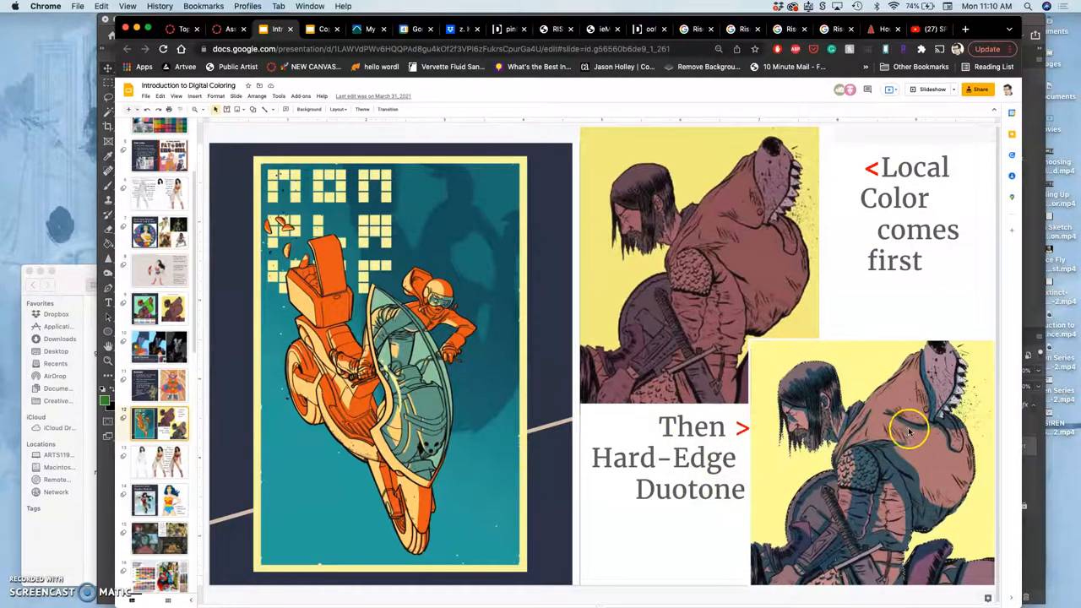
pyautogui.moveTo(904, 452)
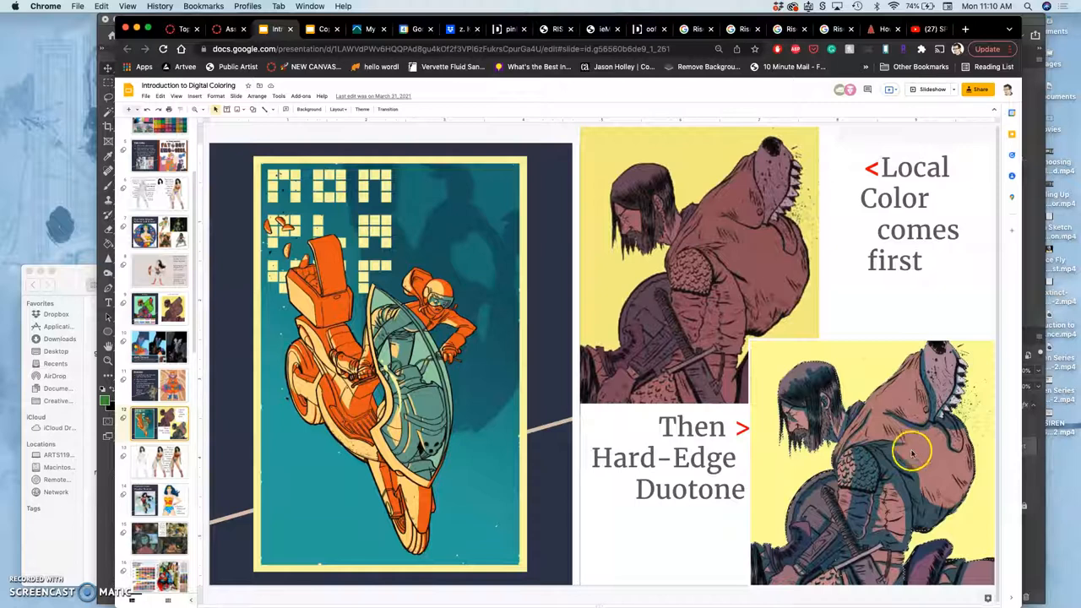
pyautogui.moveTo(342, 309)
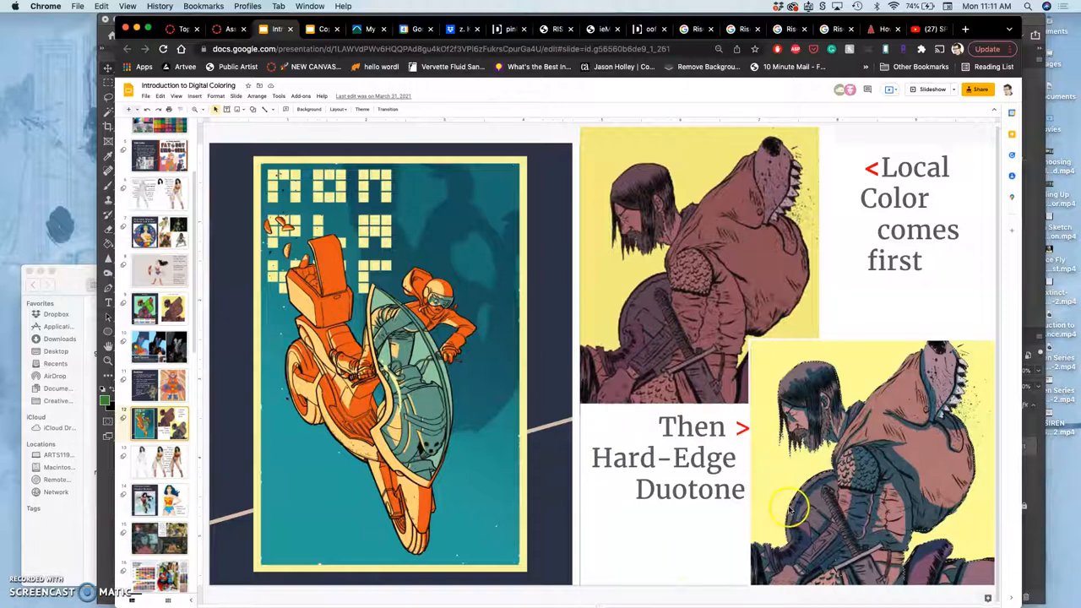
pyautogui.moveTo(178, 502)
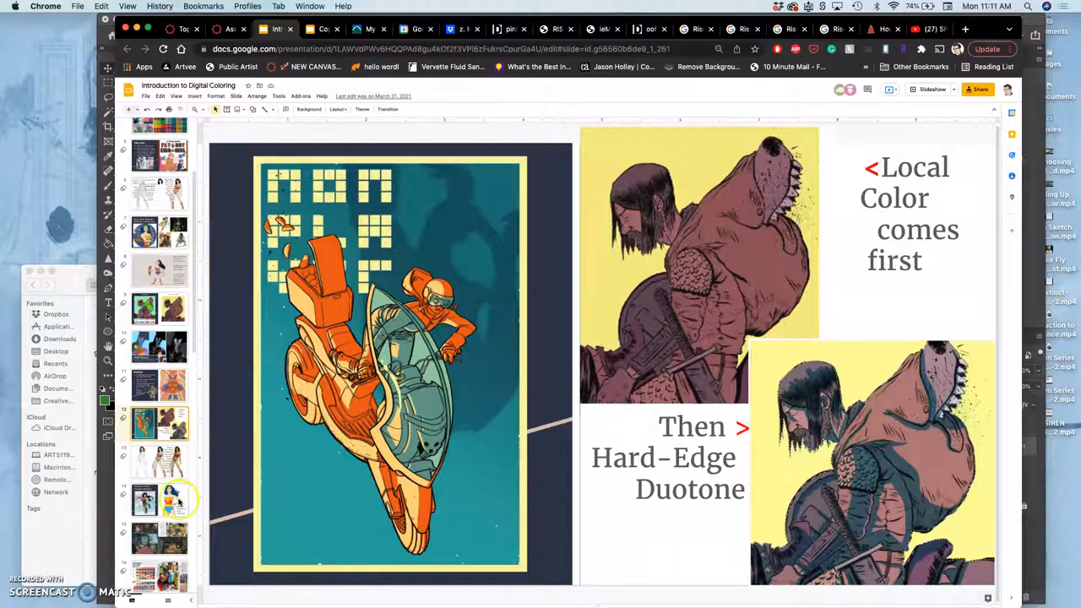
pyautogui.scroll(-3)
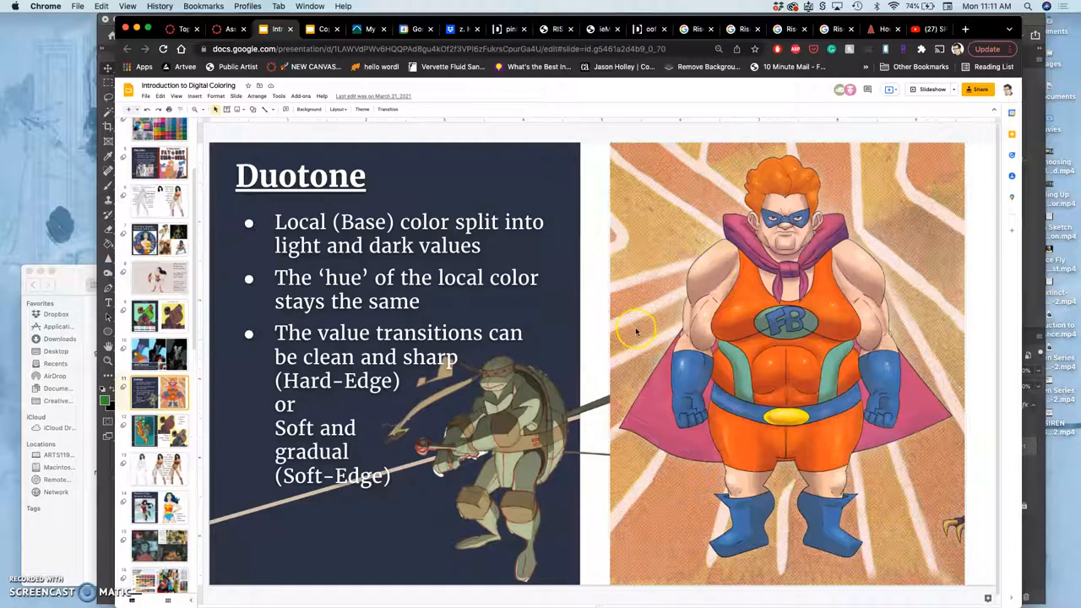
pyautogui.moveTo(520, 426)
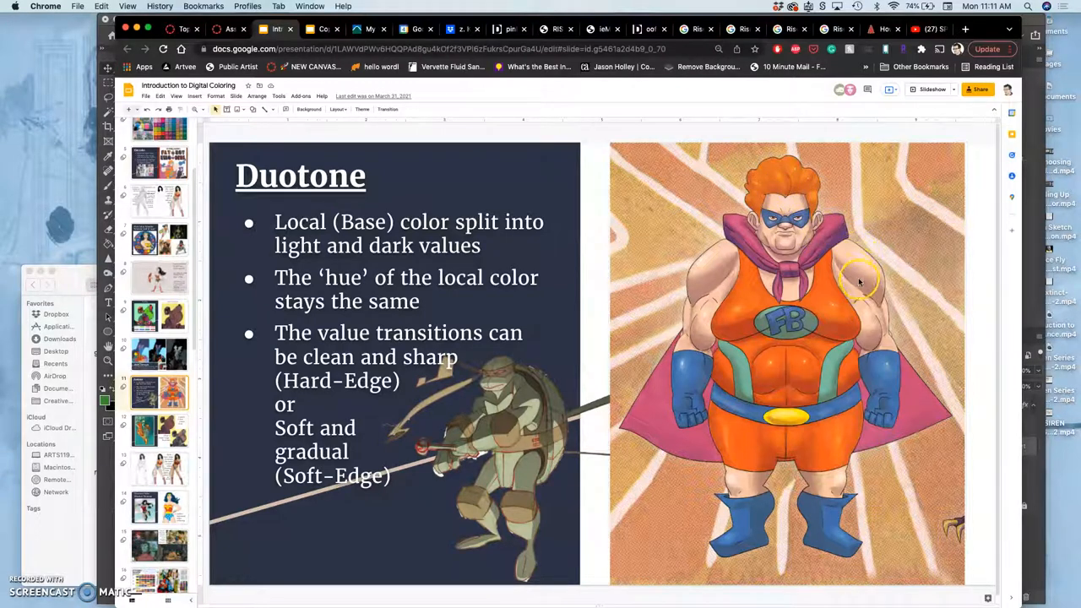
pyautogui.moveTo(857, 292)
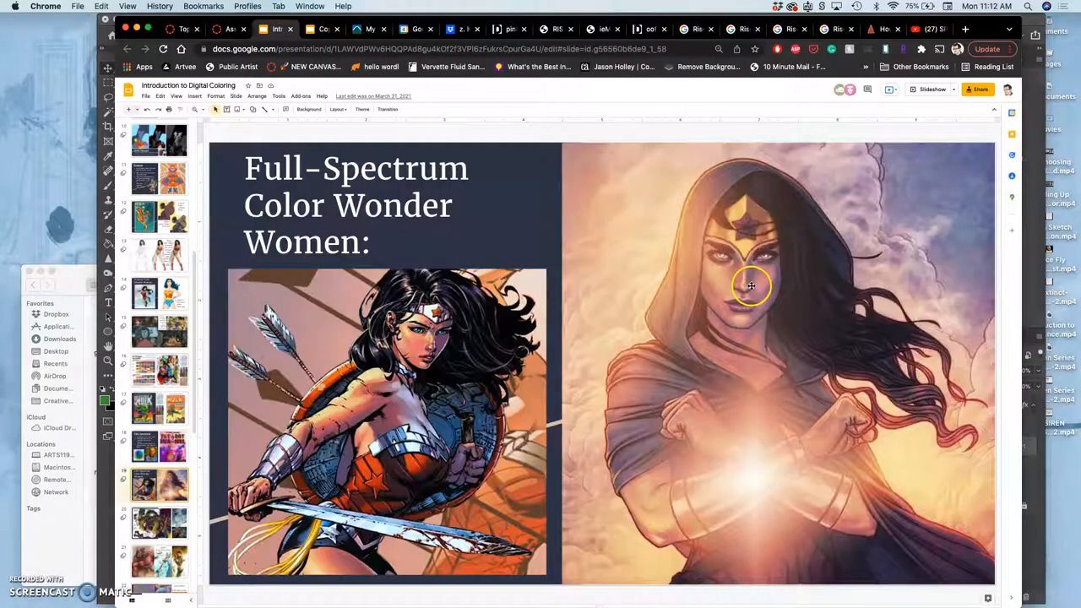
pyautogui.moveTo(715, 318)
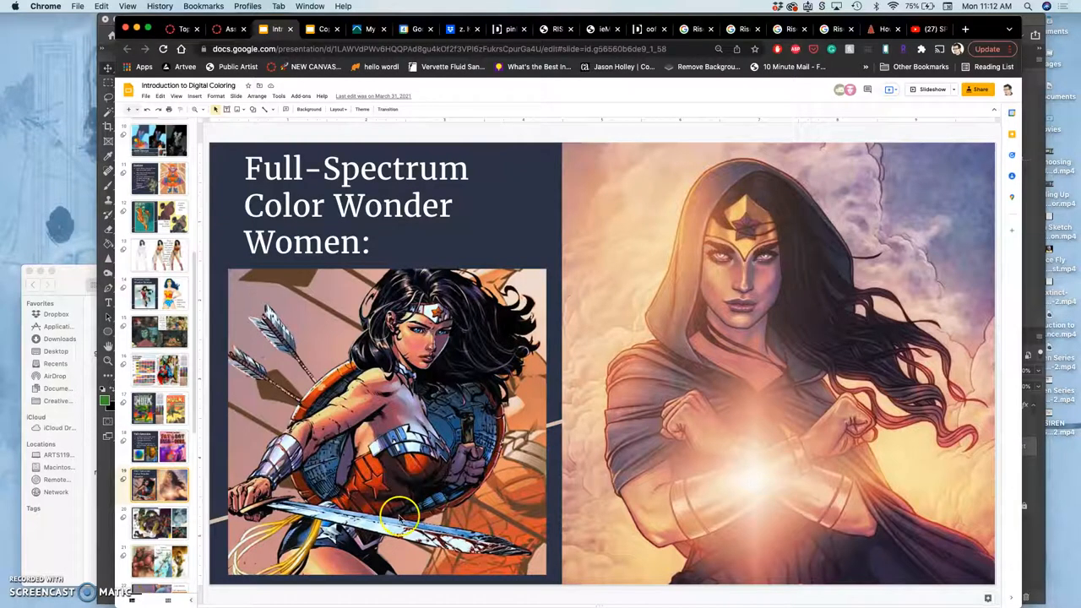
pyautogui.moveTo(443, 350)
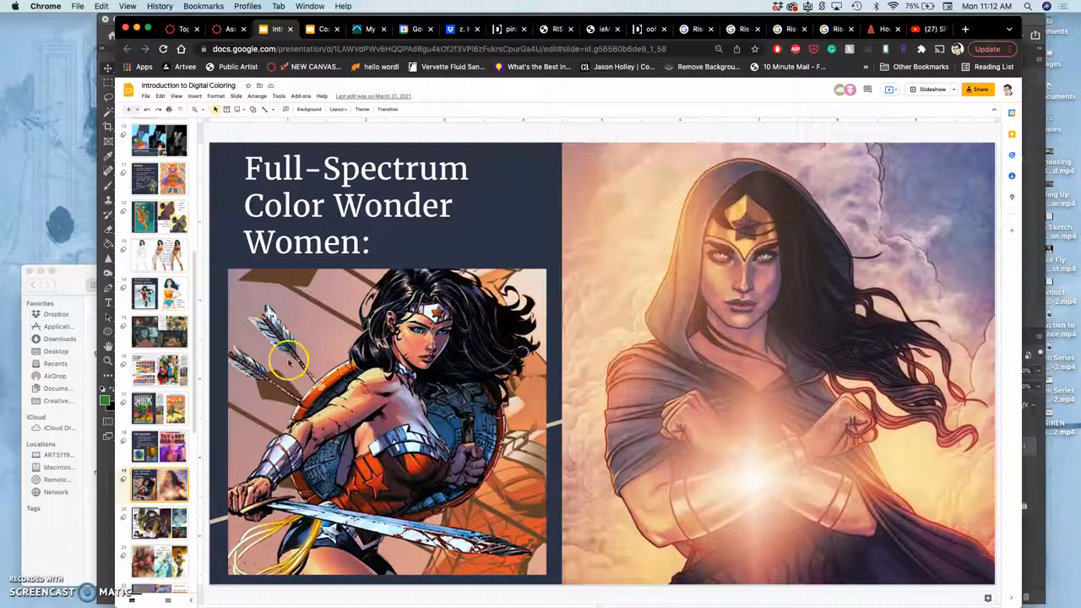
pyautogui.moveTo(321, 520)
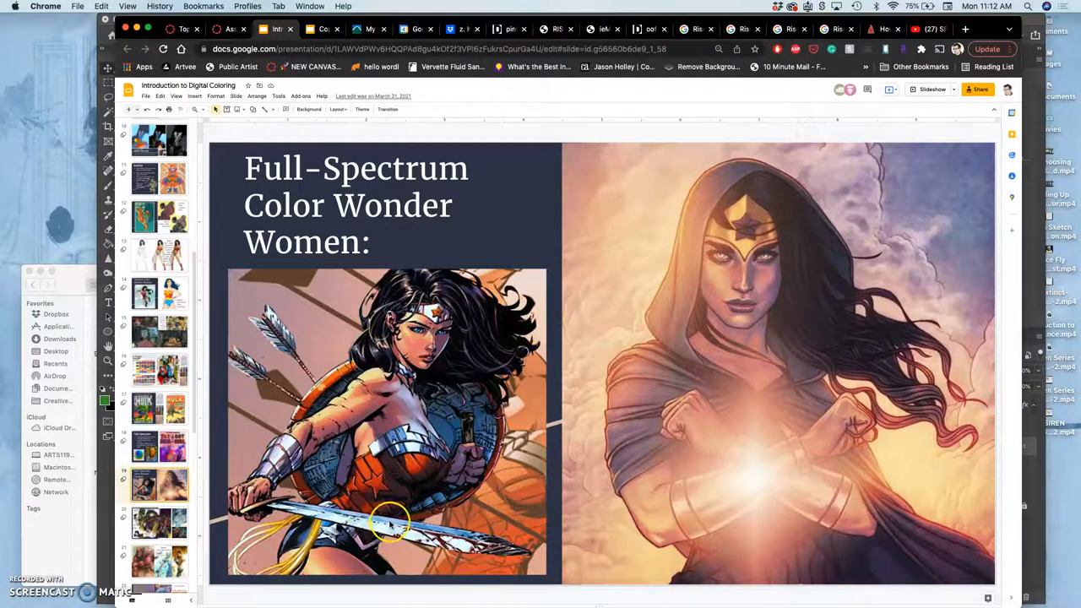
pyautogui.moveTo(240, 324)
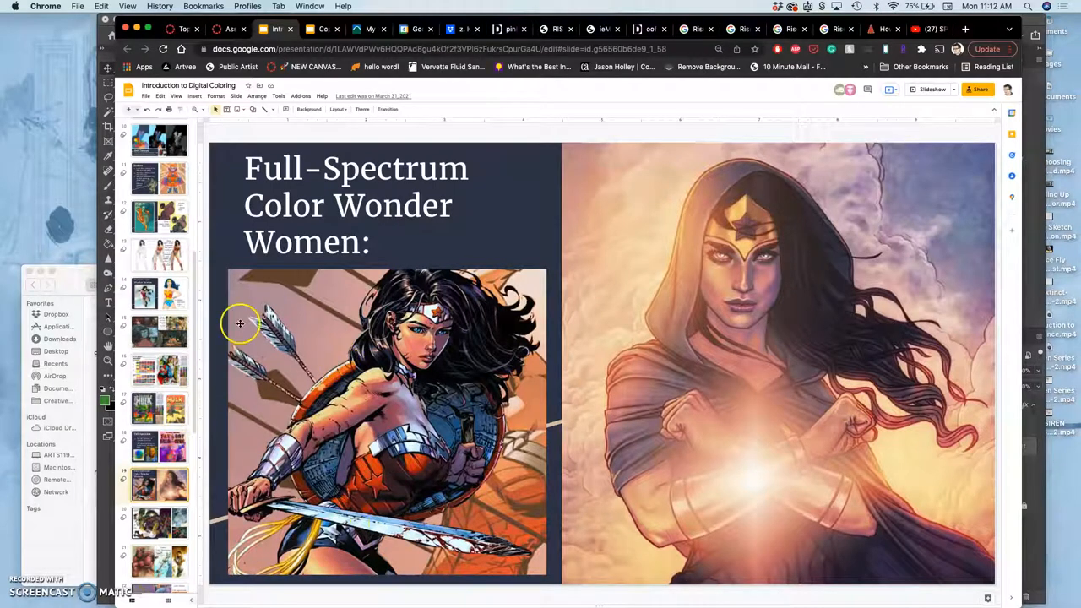
pyautogui.moveTo(99, 40)
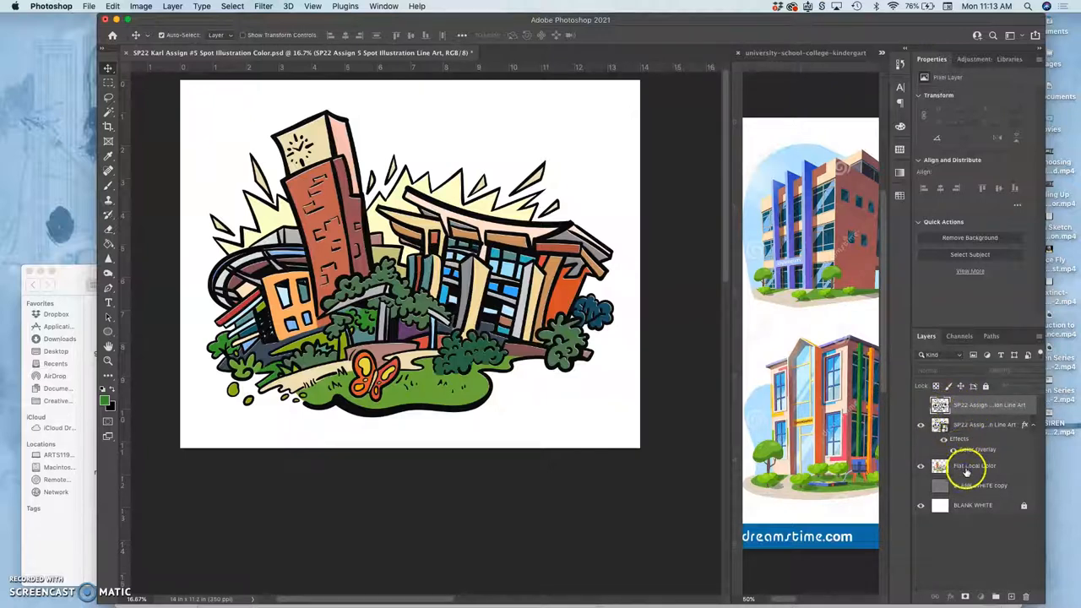
# Select the Flat Local Color layer and duplicate it from the Layer menu
pyautogui.click(971, 465)
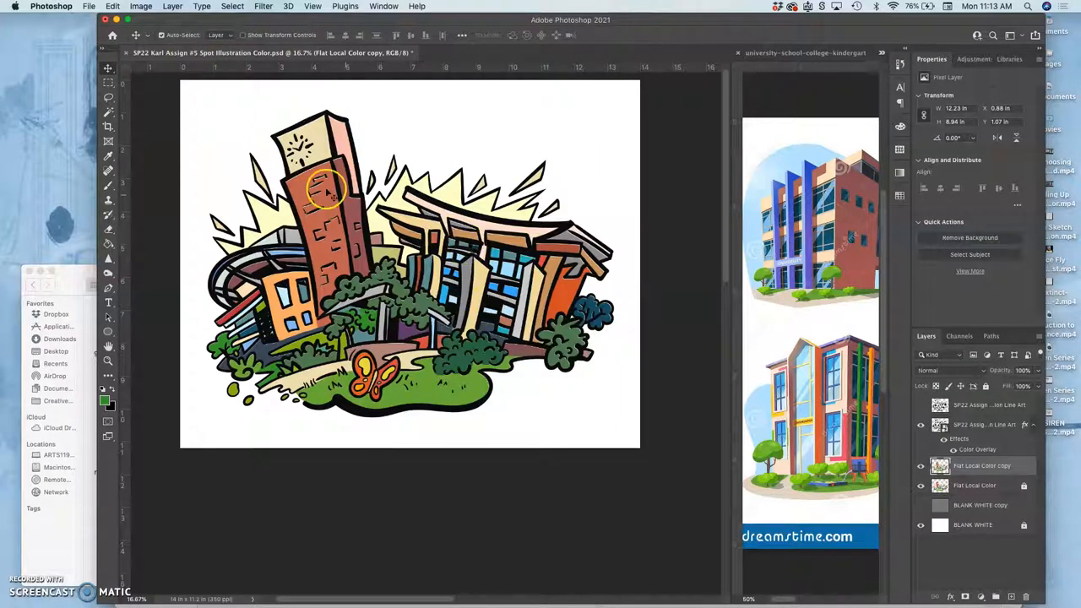
pyautogui.click(141, 6)
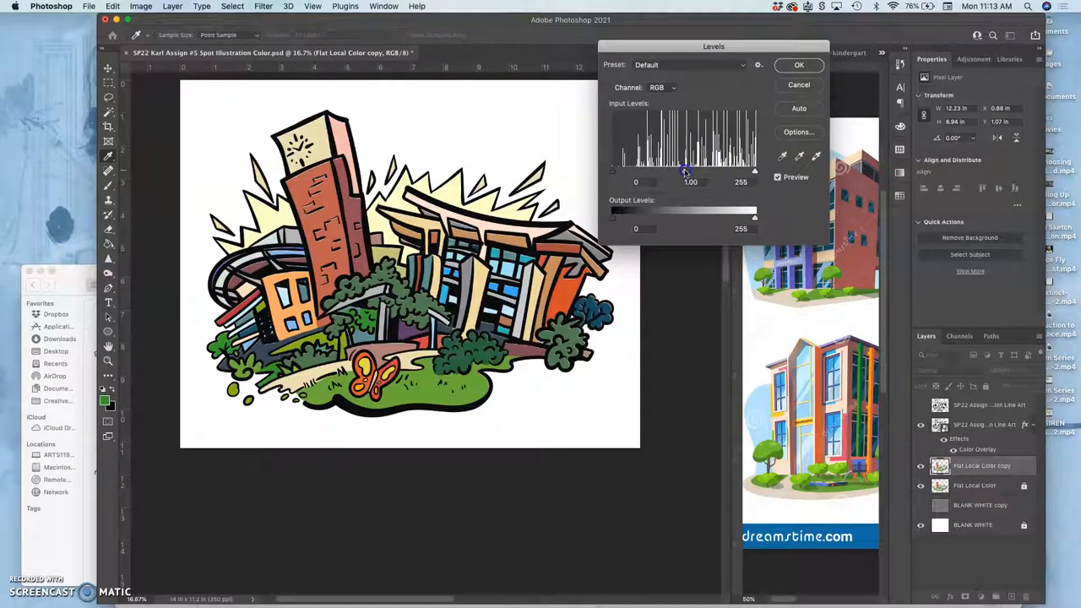
# Apply Levels to the colour copy with the midtone input set to 0.66
pyautogui.moveTo(684, 169); pyautogui.dragTo(690, 169)
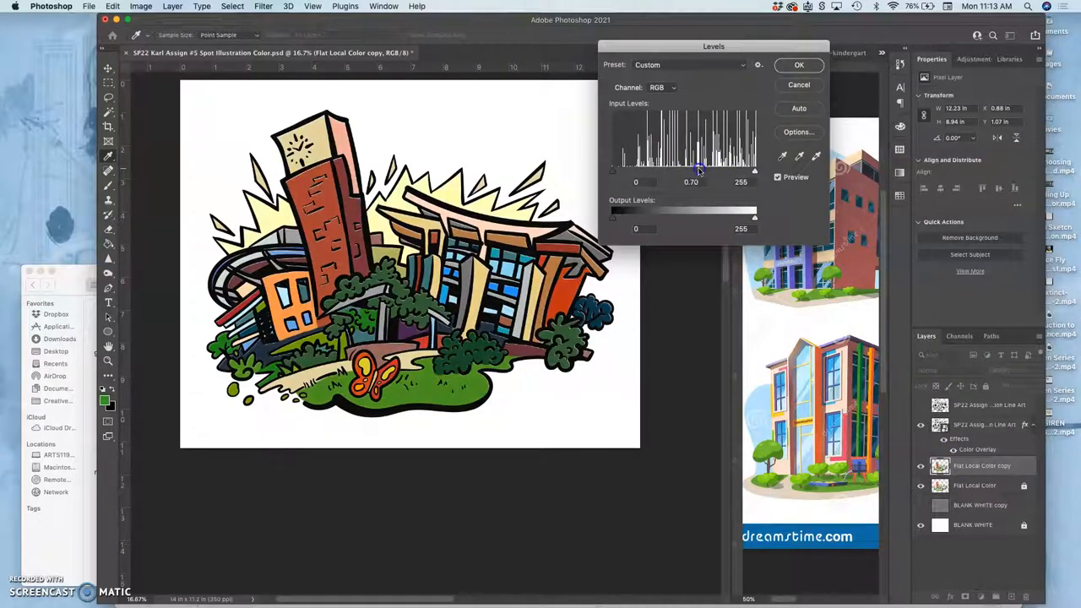
pyautogui.moveTo(699, 170); pyautogui.dragTo(695, 171)
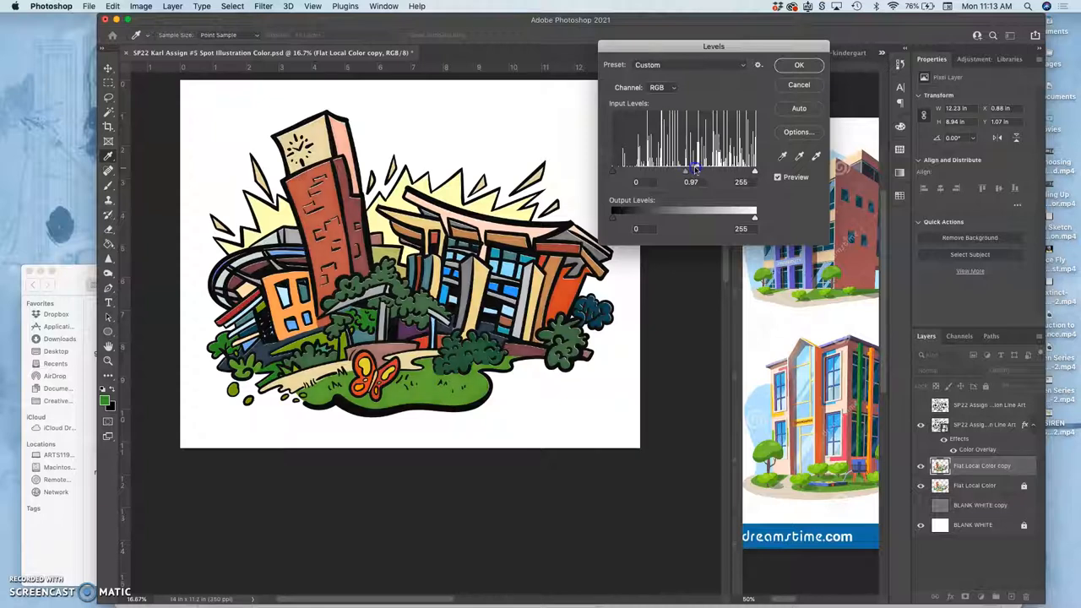
pyautogui.moveTo(694, 170); pyautogui.dragTo(682, 170)
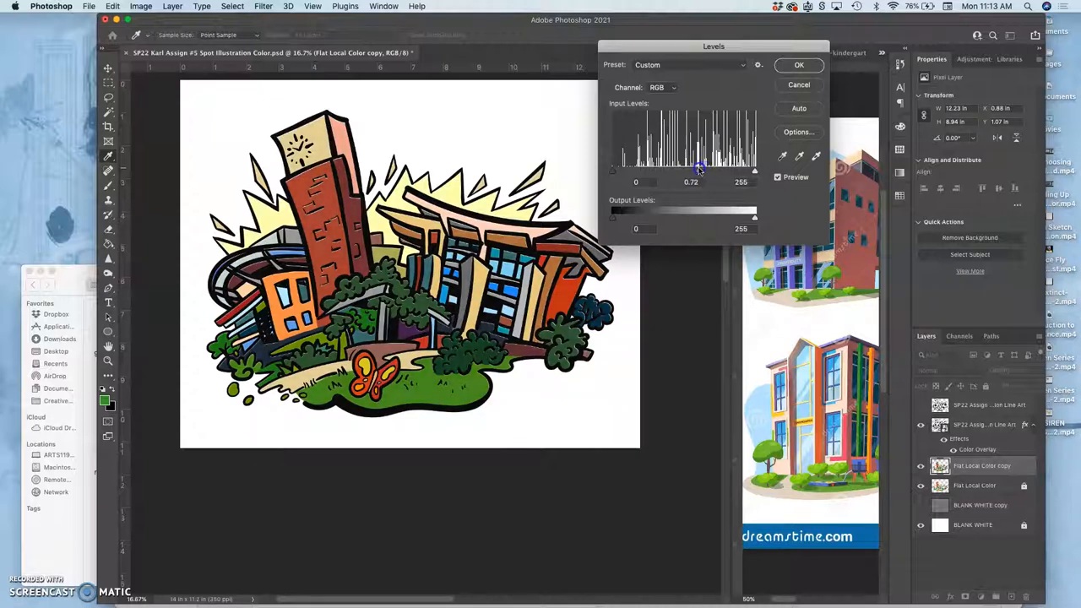
pyautogui.moveTo(693, 169); pyautogui.dragTo(699, 169)
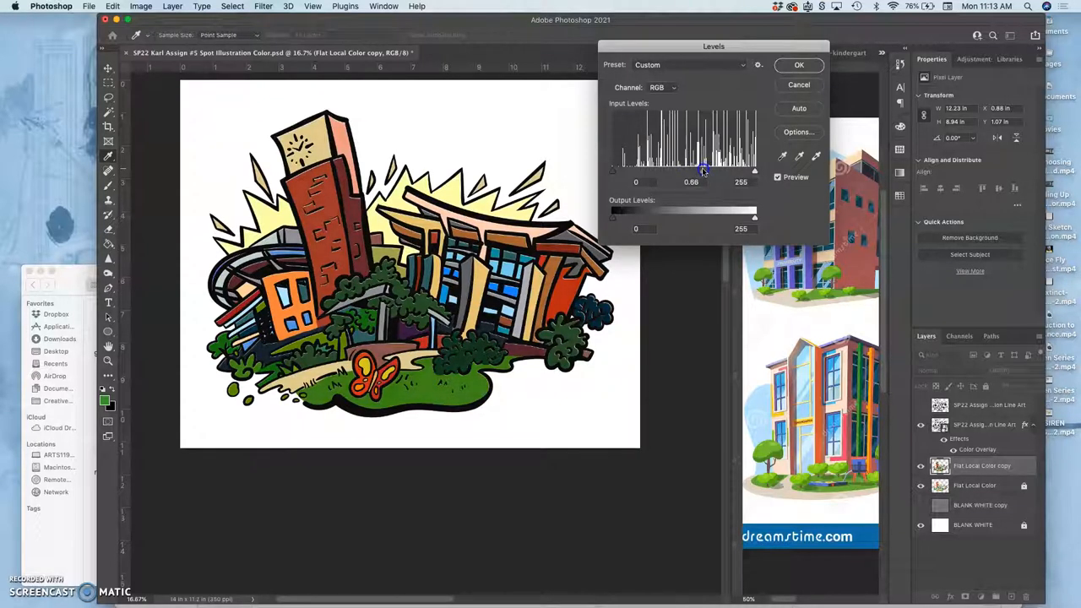
pyautogui.moveTo(691, 170); pyautogui.dragTo(752, 171)
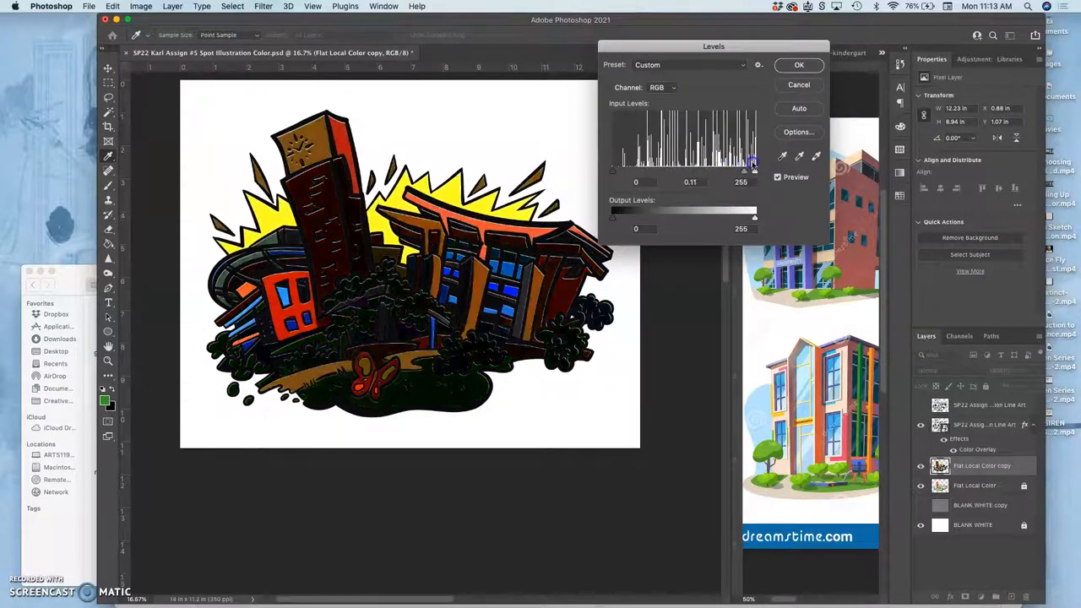
pyautogui.moveTo(752, 169); pyautogui.dragTo(722, 168)
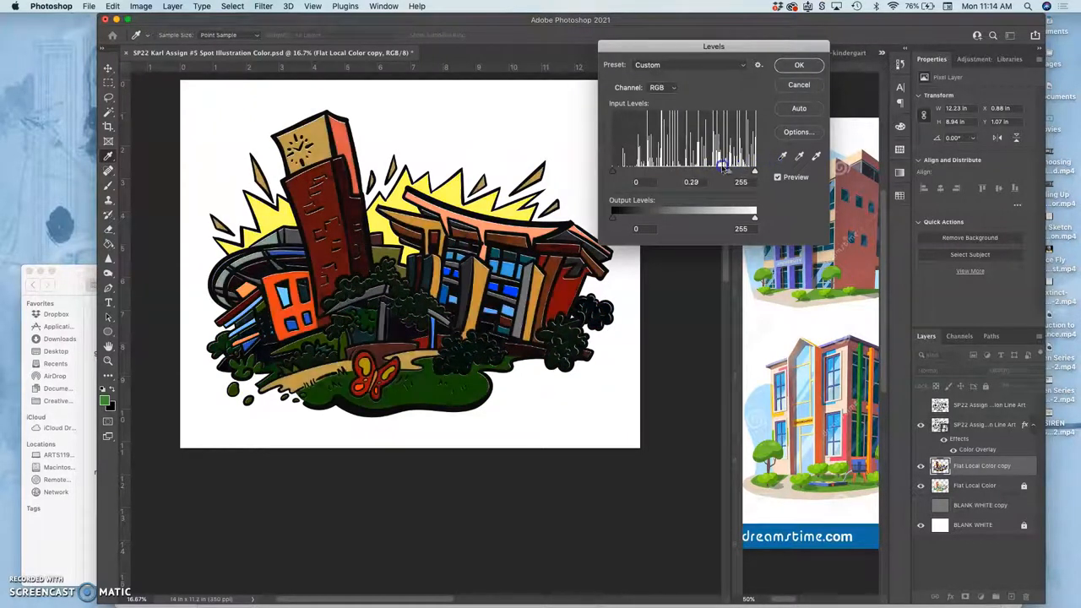
pyautogui.moveTo(724, 166); pyautogui.dragTo(705, 165)
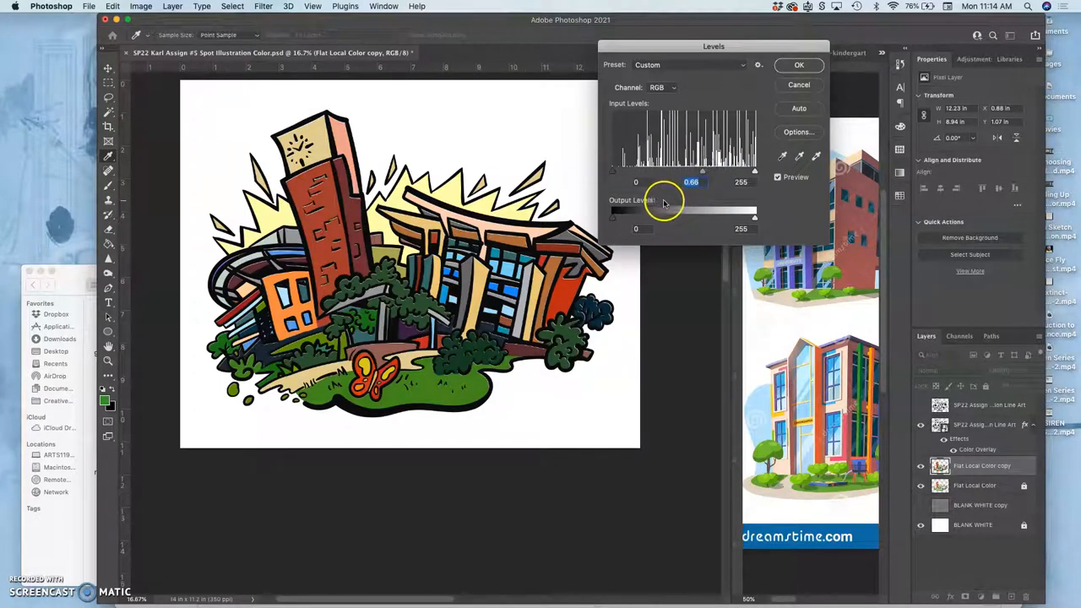
pyautogui.moveTo(799, 66)
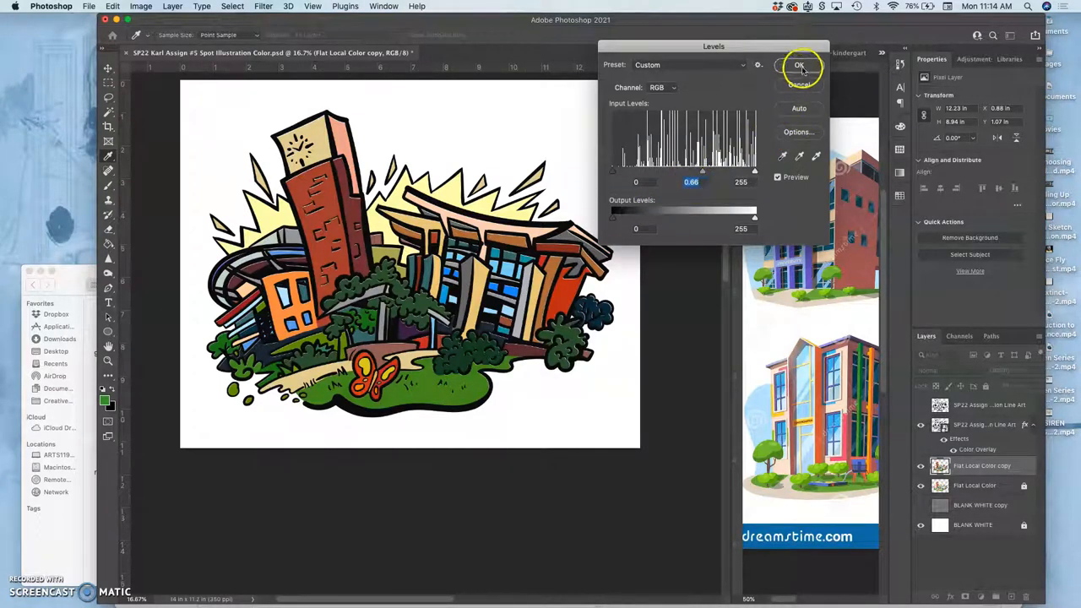
pyautogui.click(798, 66)
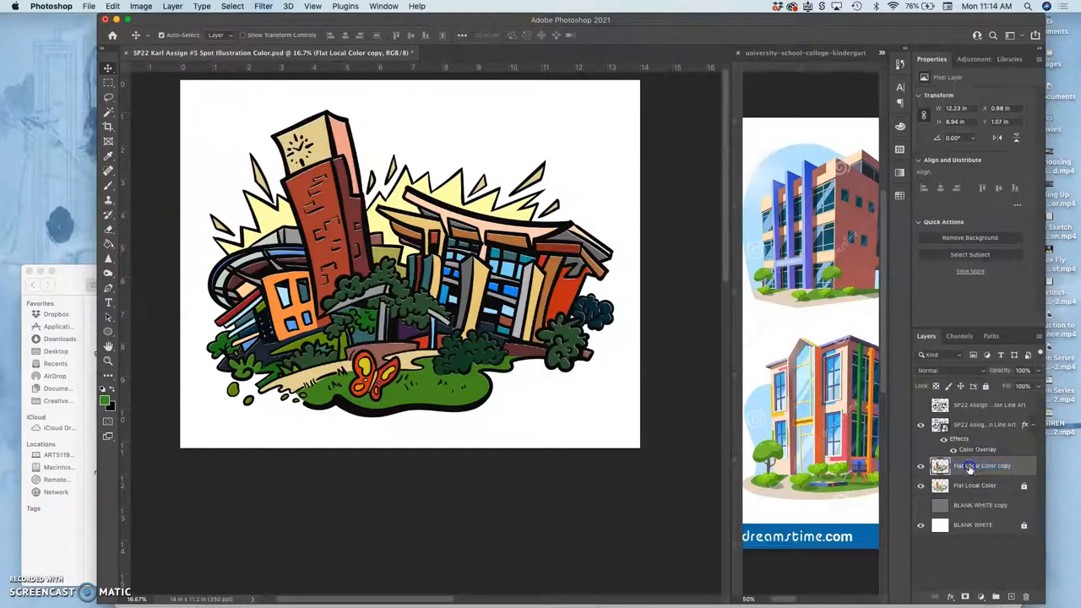
# Rename the Flat Local Color copy layer to 'Duotone Shadows'
pyautogui.doubleClick(983, 465)
pyautogui.write('Duotone Shadows')
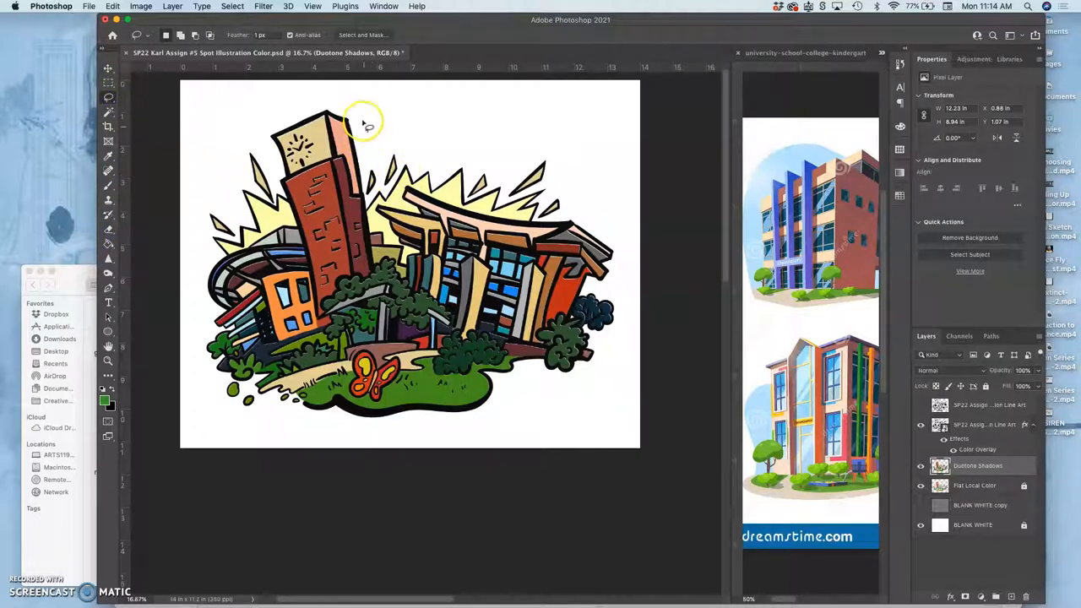
pyautogui.moveTo(344, 112)
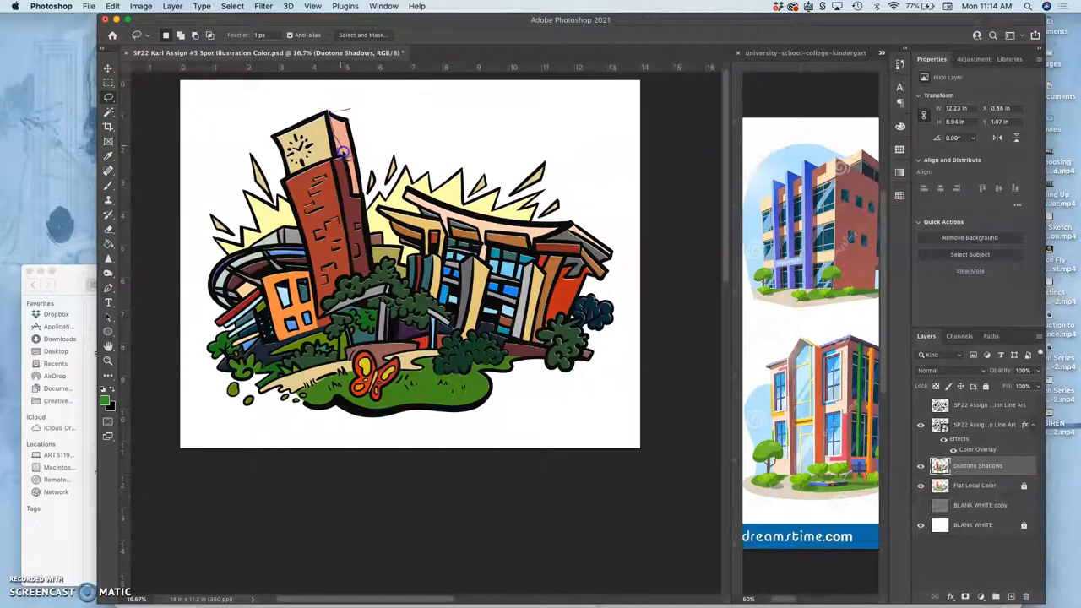
pyautogui.moveTo(361, 112)
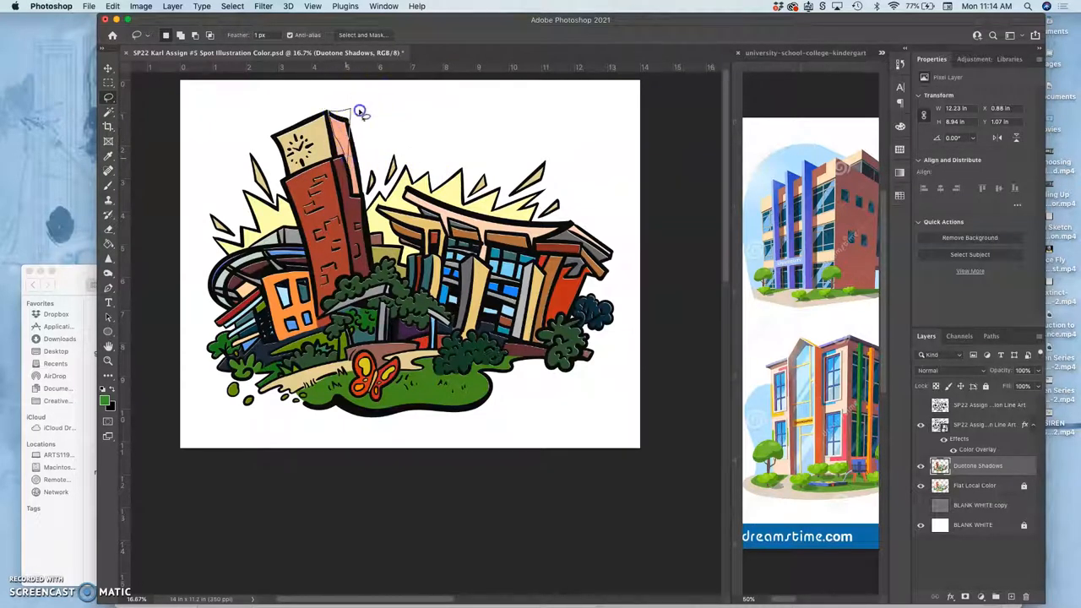
pyautogui.moveTo(815, 190)
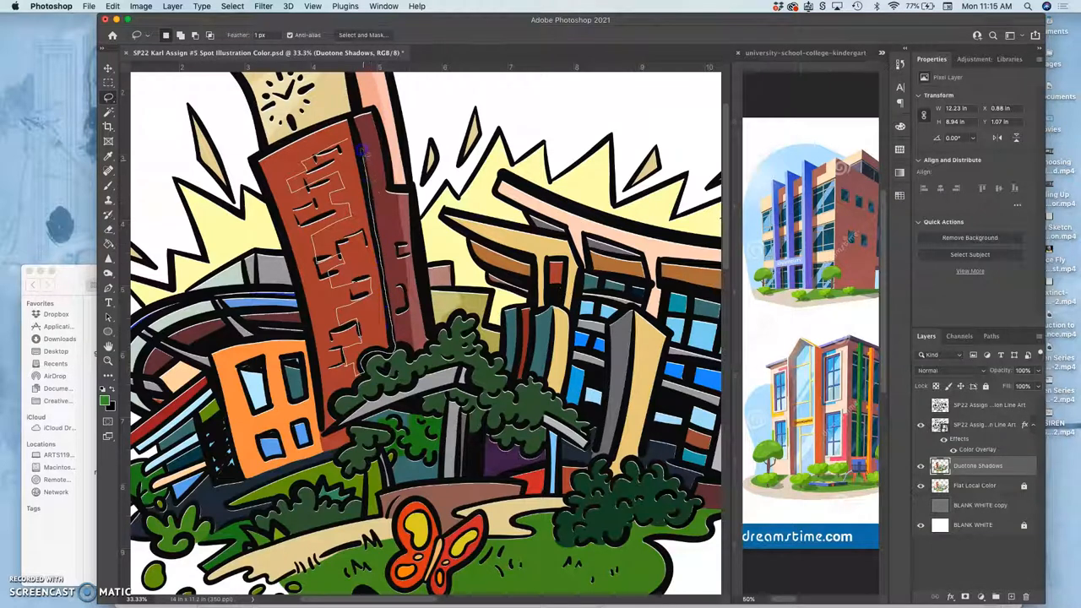
pyautogui.moveTo(342, 184)
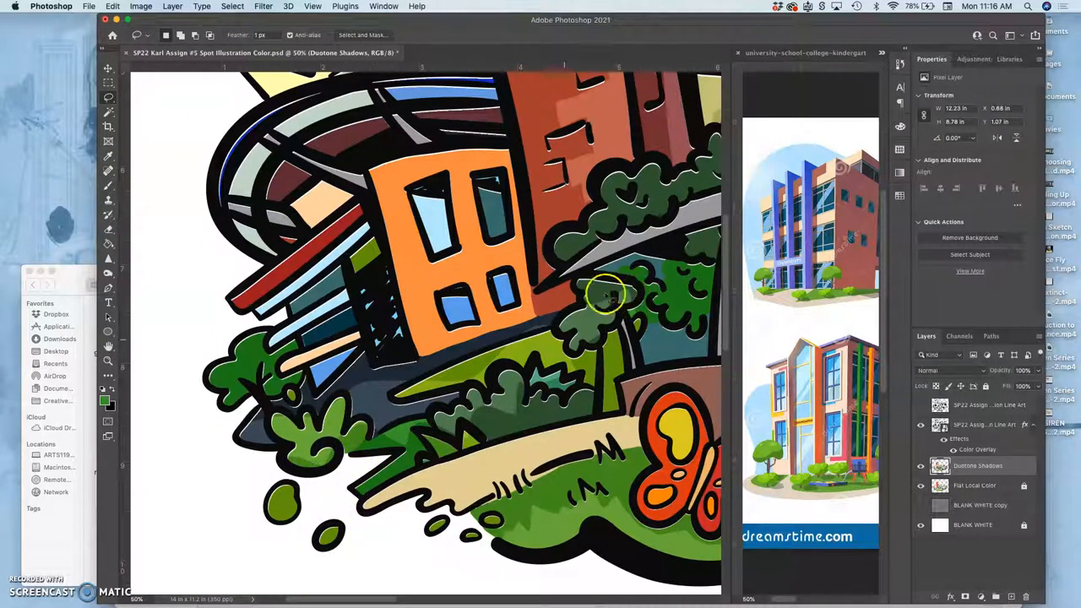
pyautogui.moveTo(456, 413)
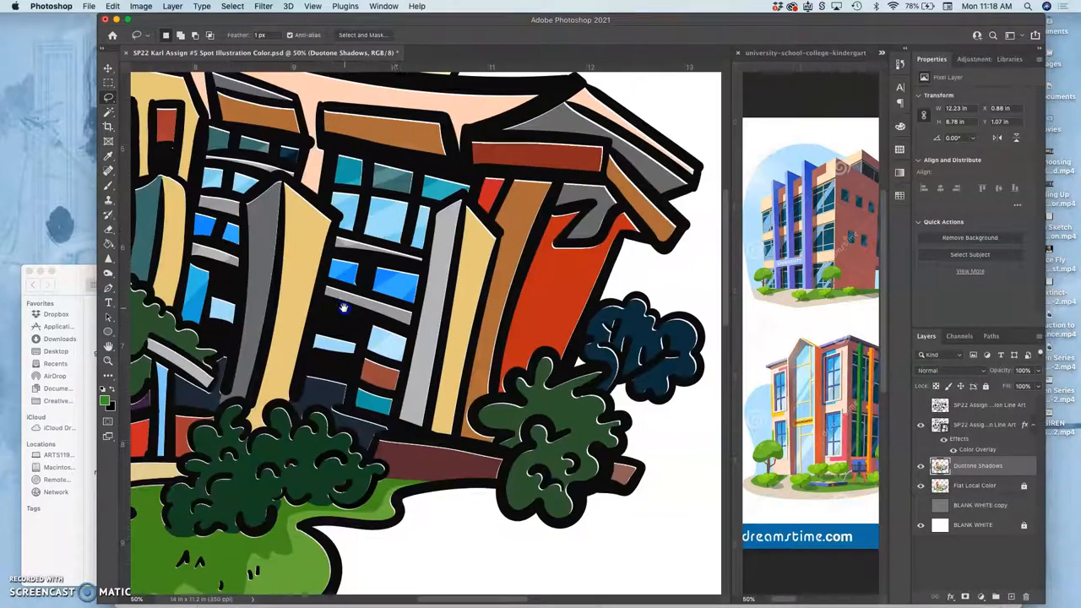
# Pan the canvas to bring the central tree canopy into view
pyautogui.moveTo(344, 307); pyautogui.dragTo(497, 310)
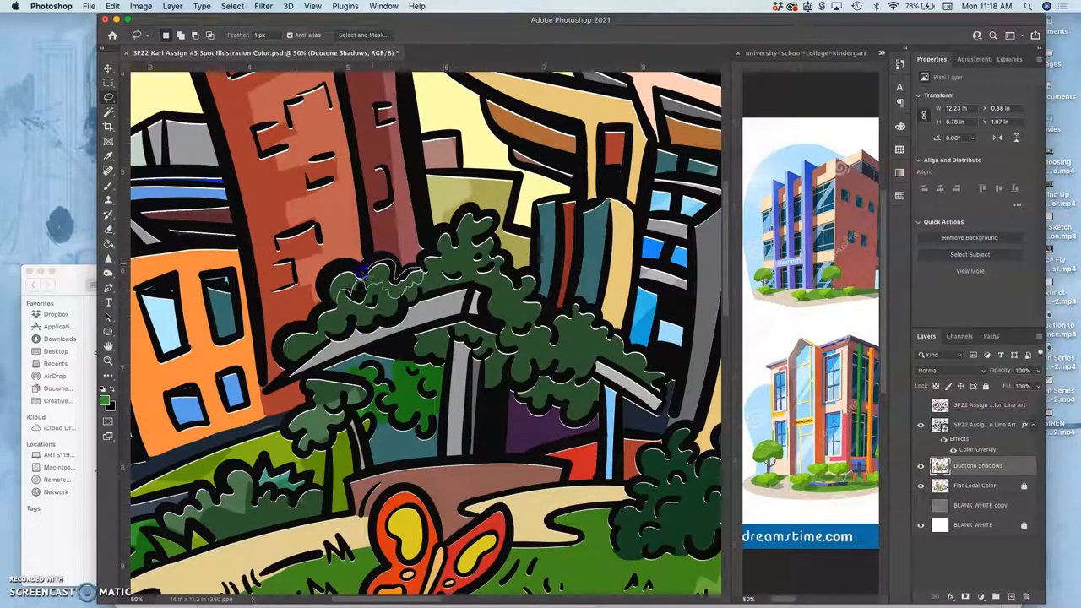
pyautogui.moveTo(532, 266)
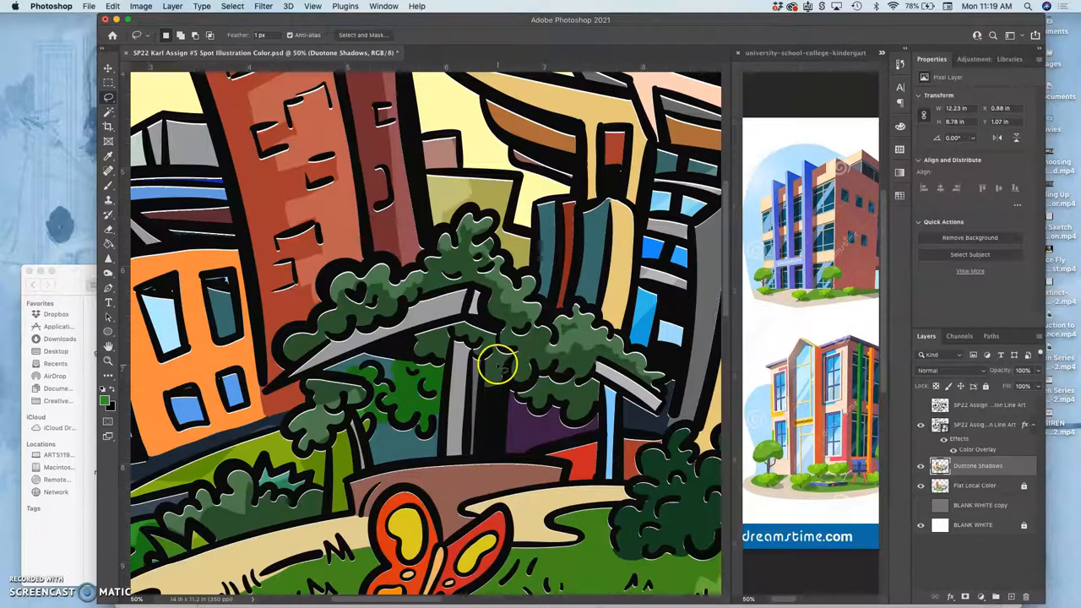
pyautogui.moveTo(376, 410)
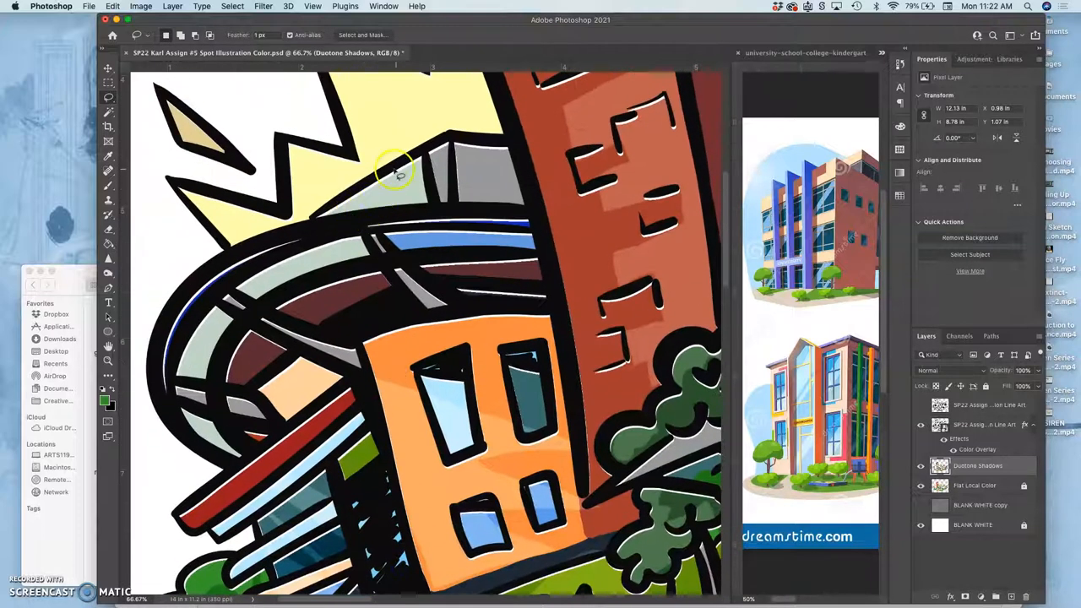
# Lasso two highlight shapes on the gray roof and along the curved band
pyautogui.moveTo(397, 169); pyautogui.dragTo(359, 299)
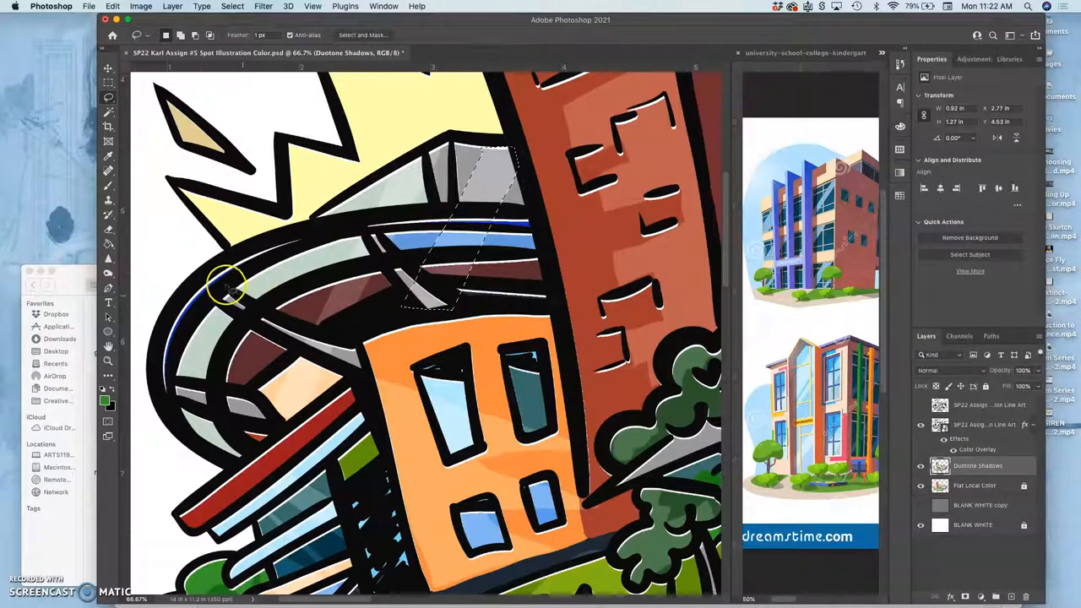
pyautogui.moveTo(232, 287); pyautogui.dragTo(186, 427)
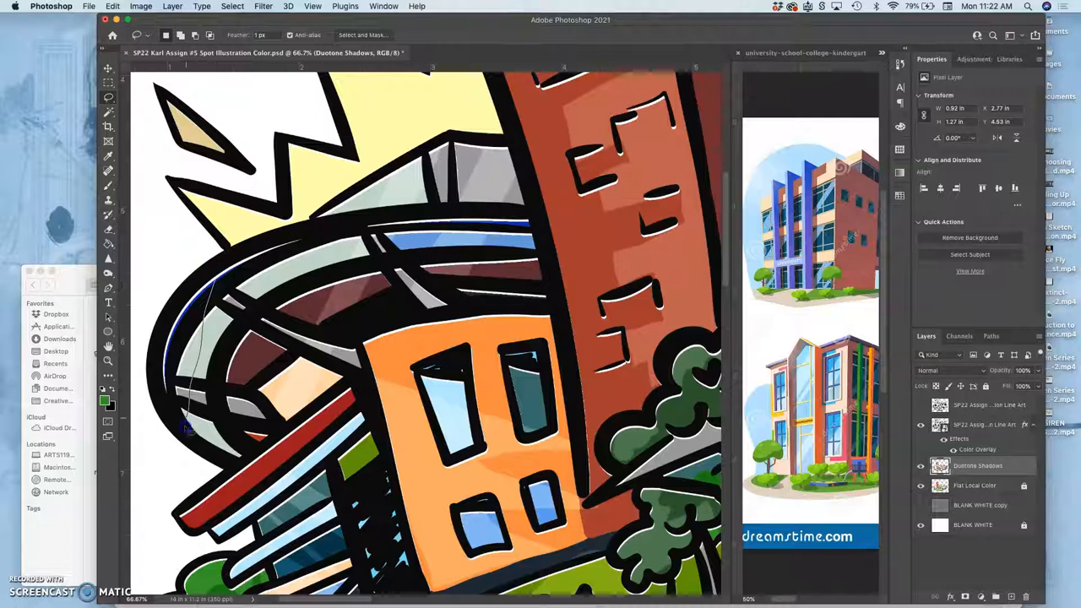